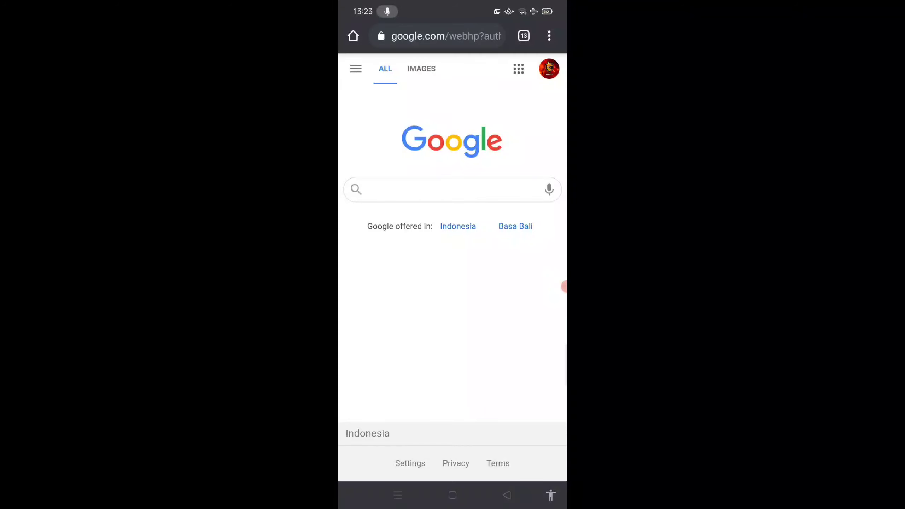
Search Google for roblox.com/promocodes via the roblox.com/p suggestion.
{"action": "left_click", "coordinate": [439, 189]}
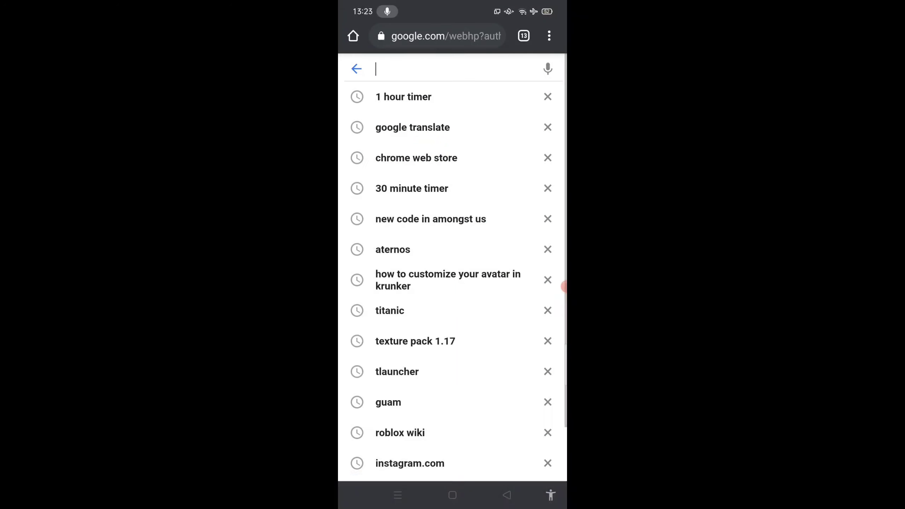
{"action": "type", "text": "roblox"}
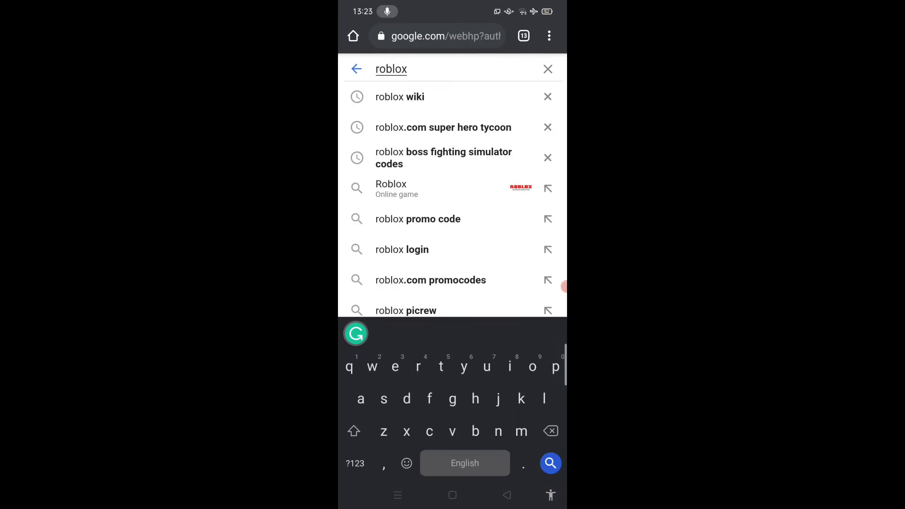
{"action": "type", "text": "."}
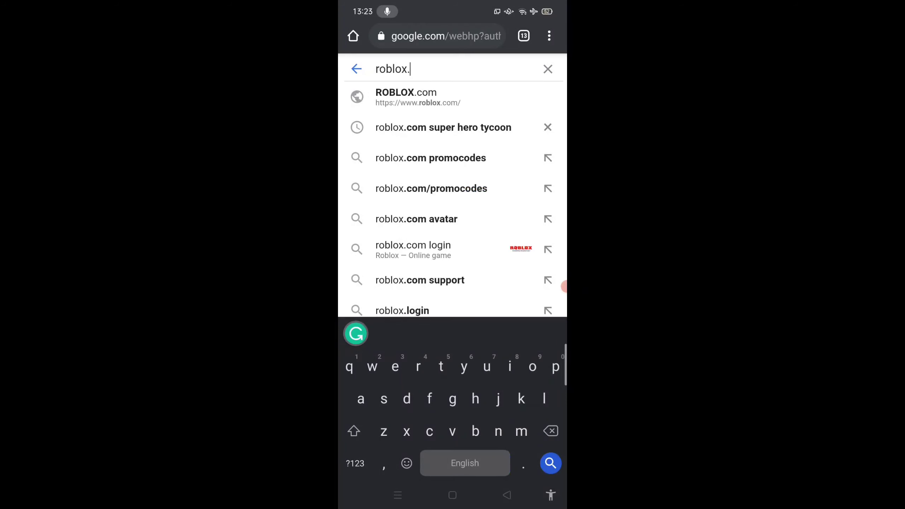
{"action": "type", "text": "com"}
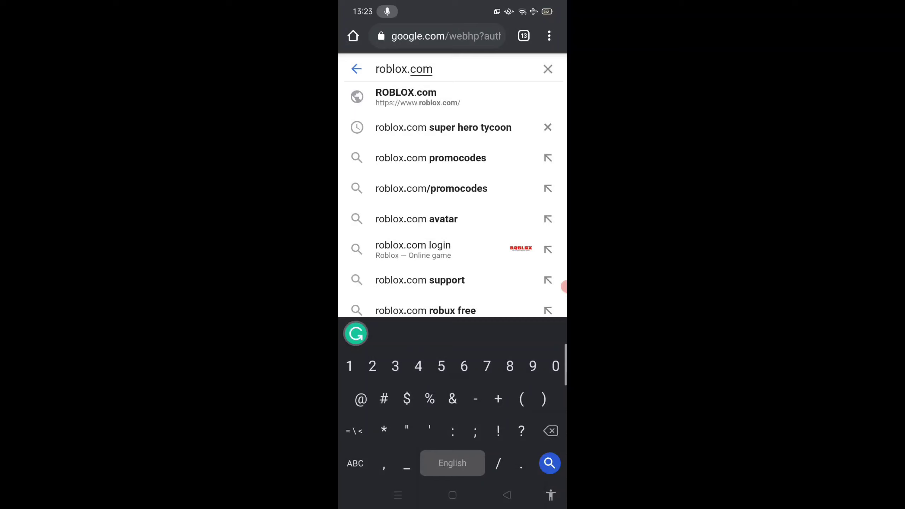
{"action": "type", "text": "p"}
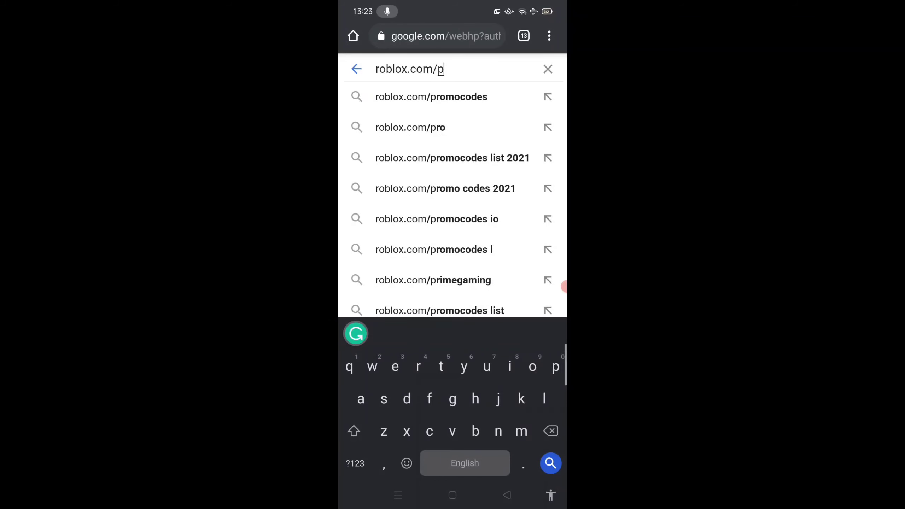
{"action": "left_click", "coordinate": [432, 96]}
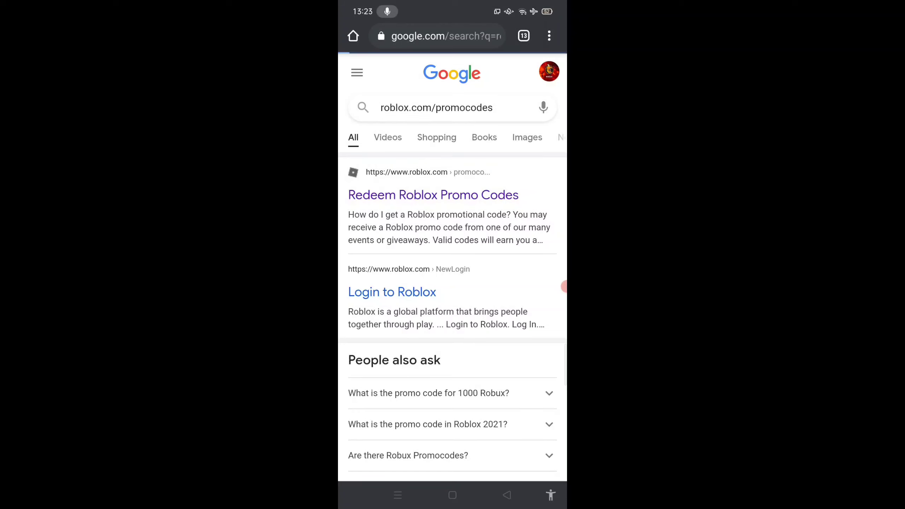
Open the Redeem Roblox Promo Codes result and begin typing in the Enter Your Code field.
{"action": "left_click", "coordinate": [433, 195]}
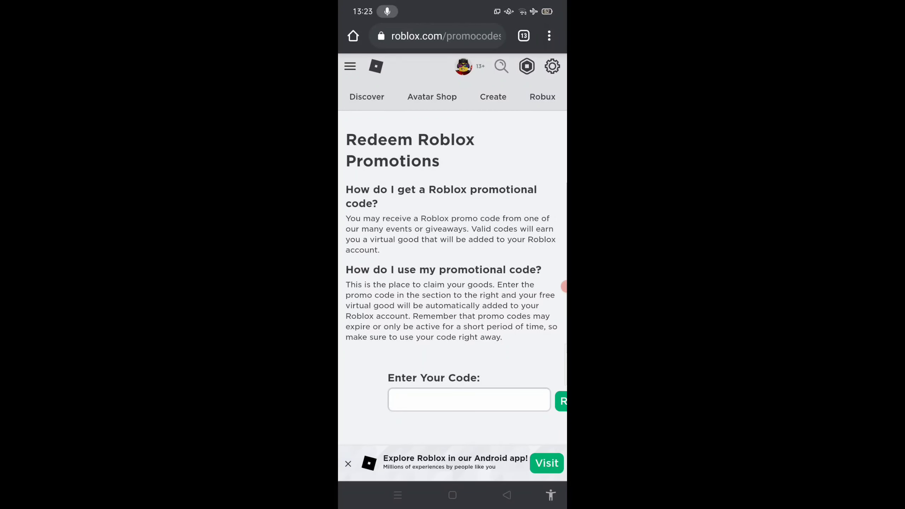
{"action": "scroll", "scroll_direction": "down", "scroll_amount": 3}
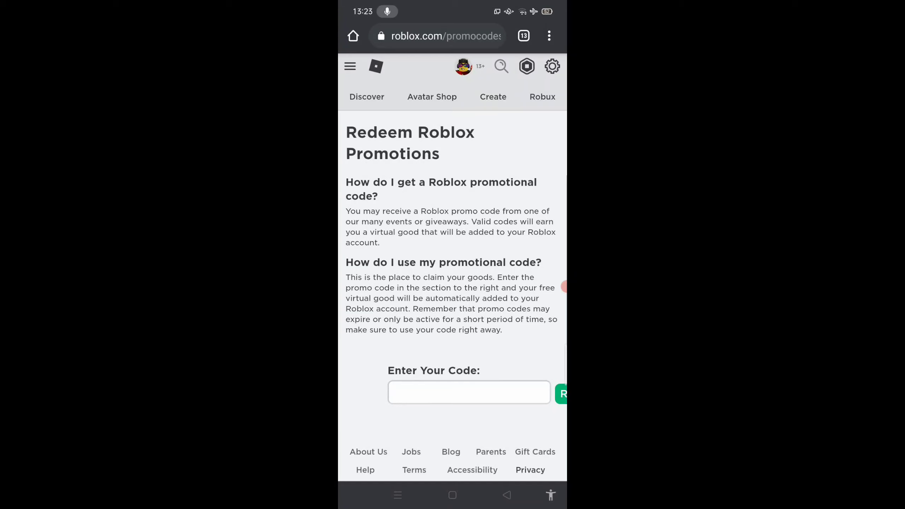
{"action": "left_click", "coordinate": [469, 392]}
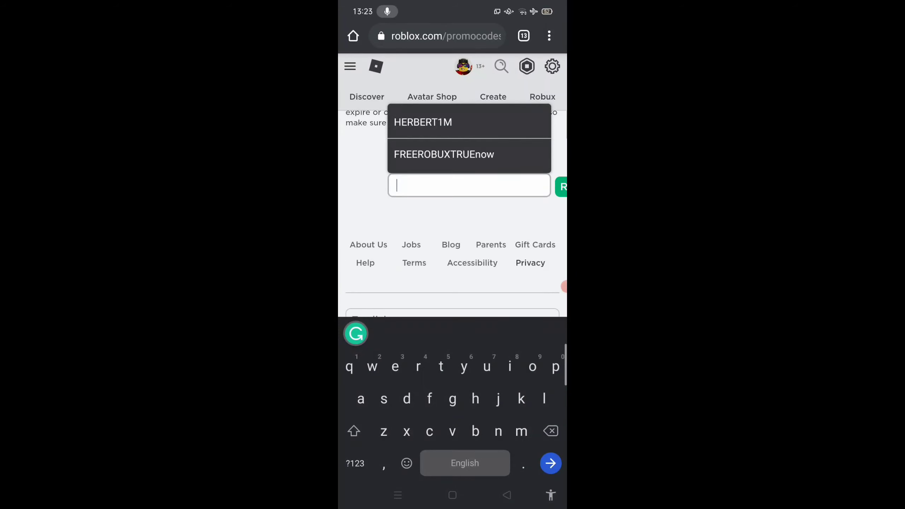
{"action": "left_click", "coordinate": [354, 431]}
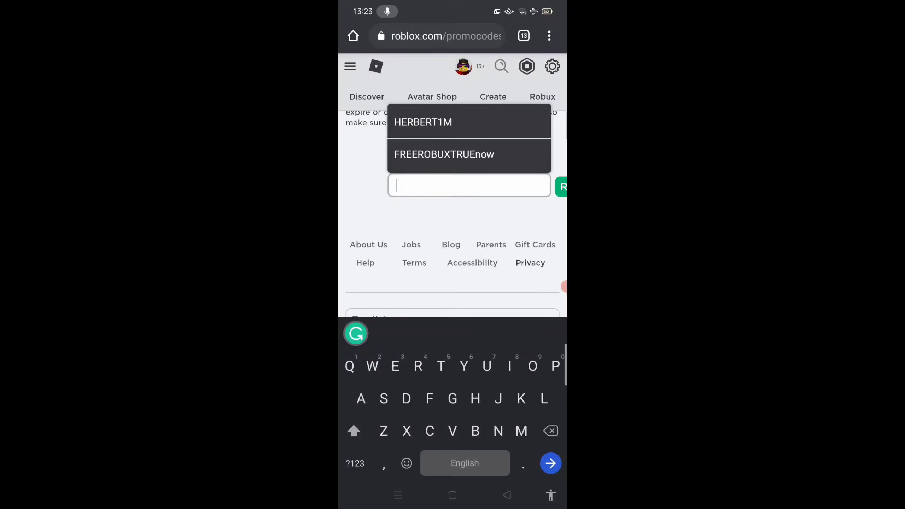
{"action": "type", "text": "KE"}
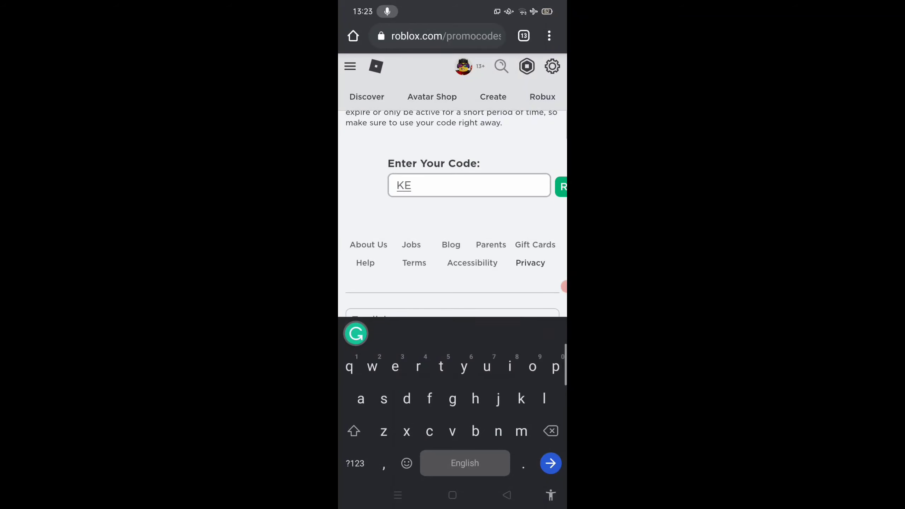
{"action": "type", "text": "E"}
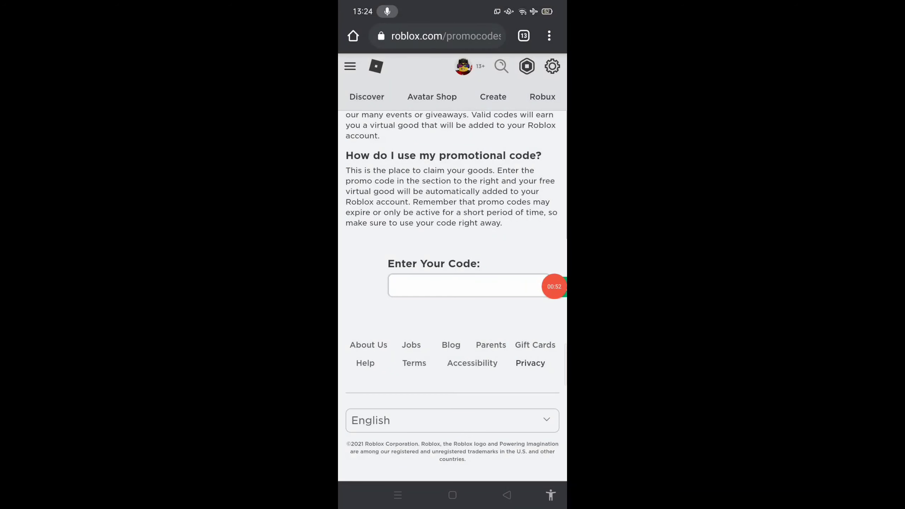
Enter KROGERDAYS2021 in the code field, redeem it, and return to the Roblox app Home screen.
{"action": "left_click", "coordinate": [468, 286]}
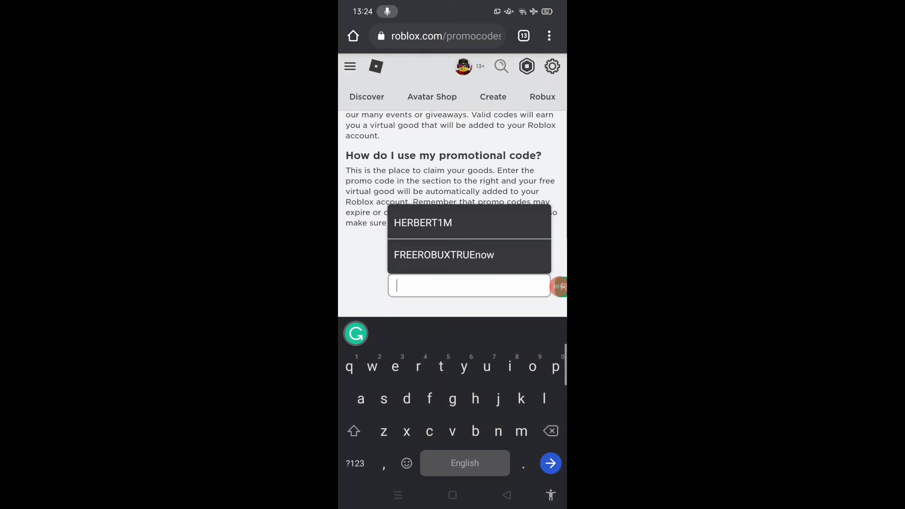
{"action": "type", "text": "K"}
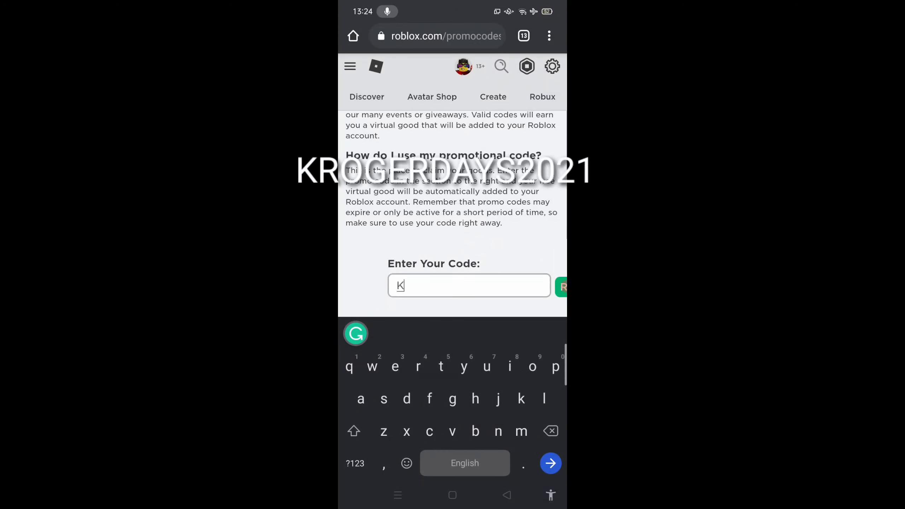
{"action": "type", "text": "ROG"}
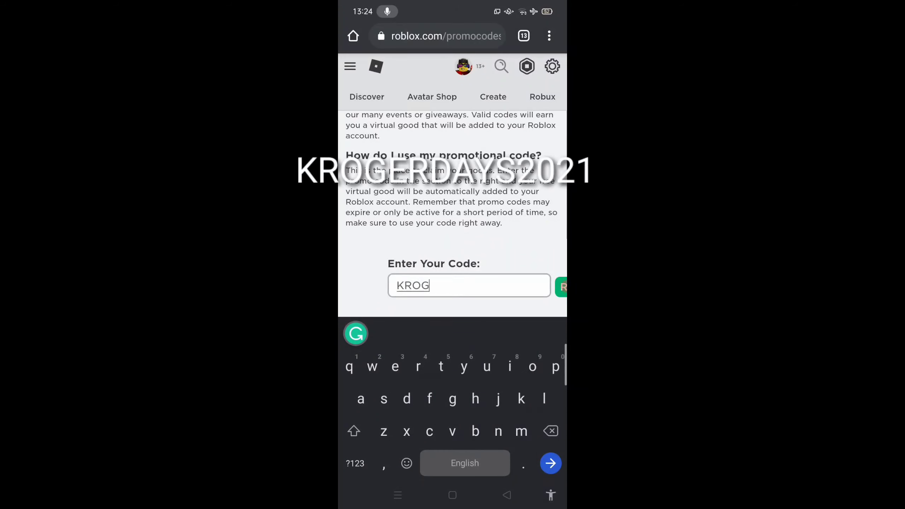
{"action": "type", "text": "ER"}
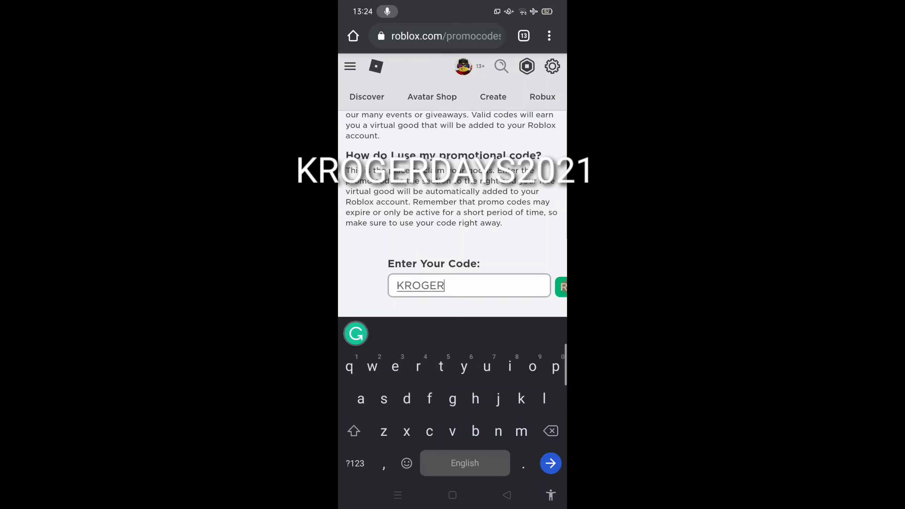
{"action": "type", "text": "DAYS"}
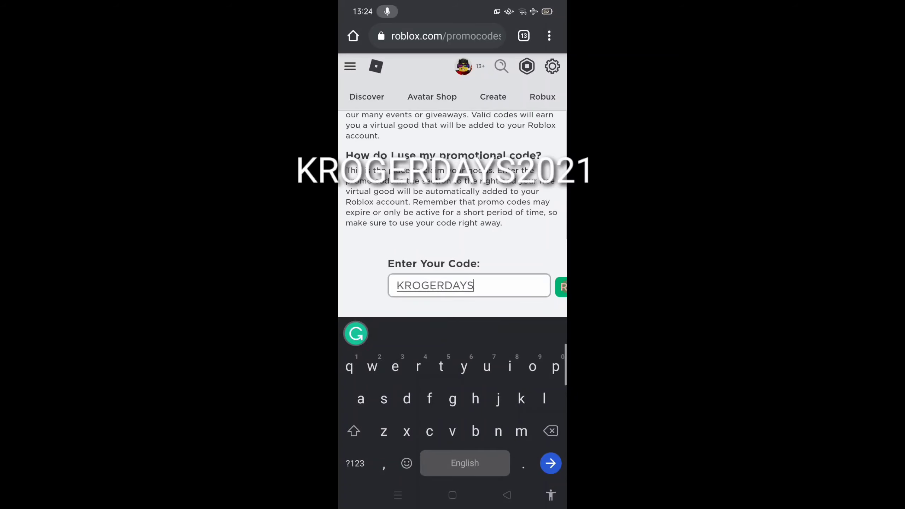
{"action": "type", "text": "2021"}
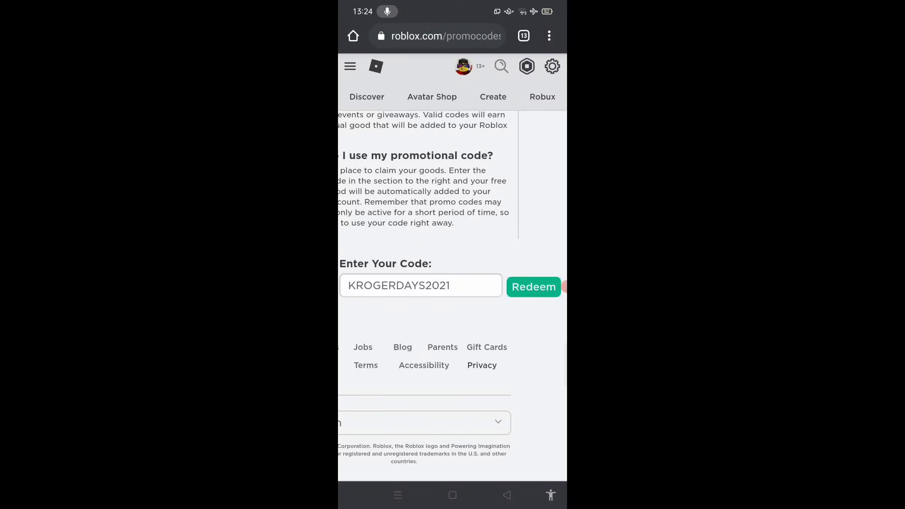
{"action": "left_click", "coordinate": [532, 287]}
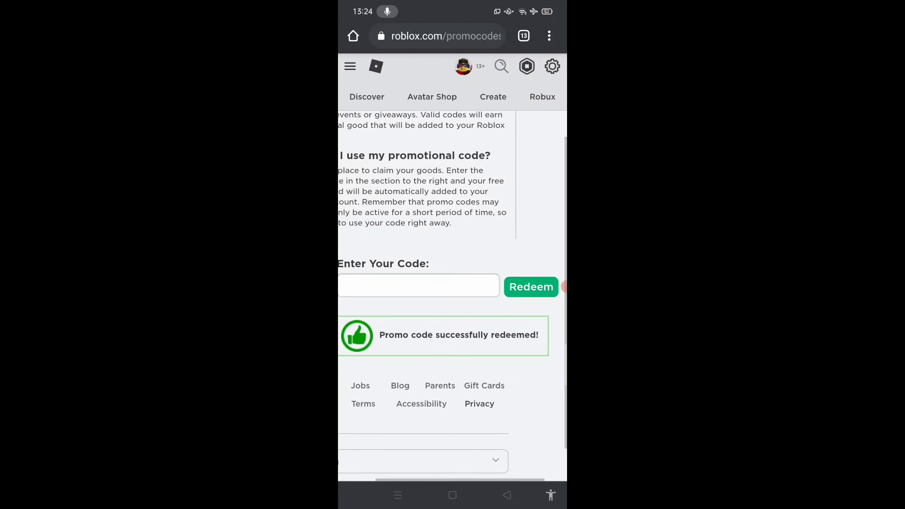
{"action": "key", "text": "home"}
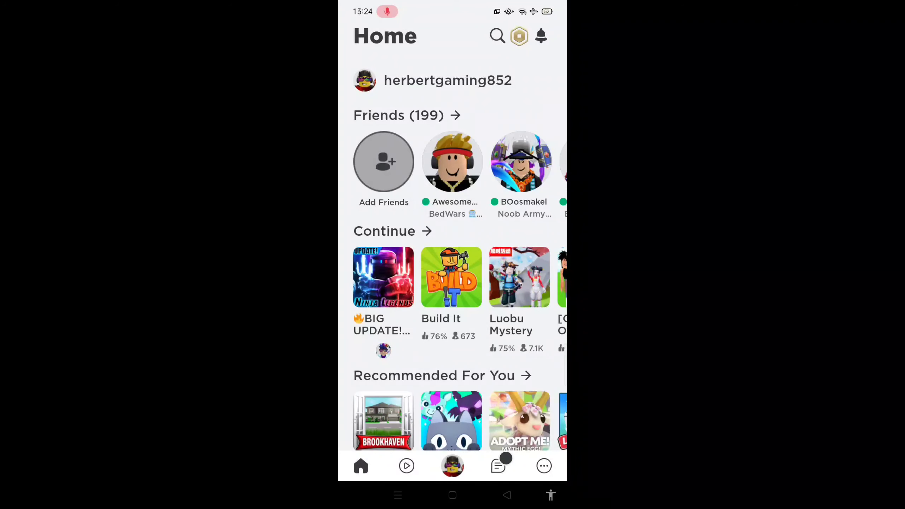
Equip the green golf-ball shades from Face Accessories in place of the rainbow equaliser glasses.
{"action": "left_click", "coordinate": [452, 466]}
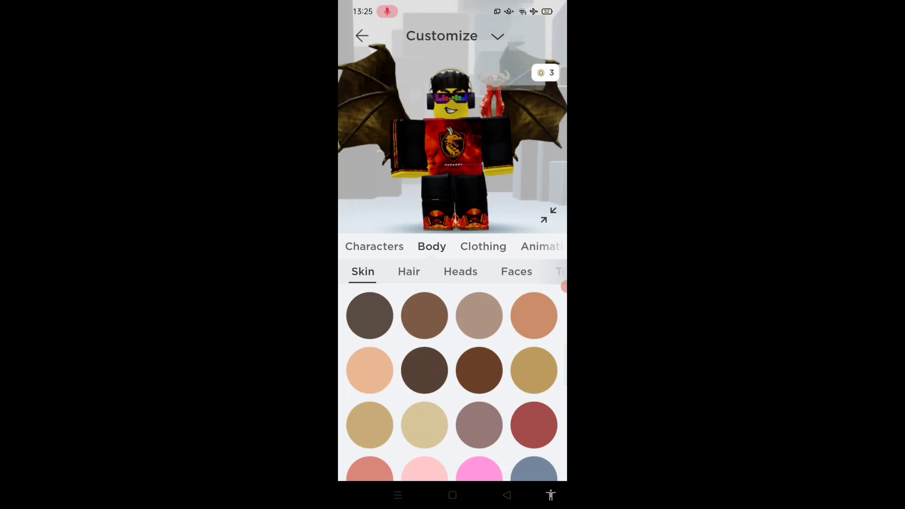
{"action": "left_click", "coordinate": [482, 247]}
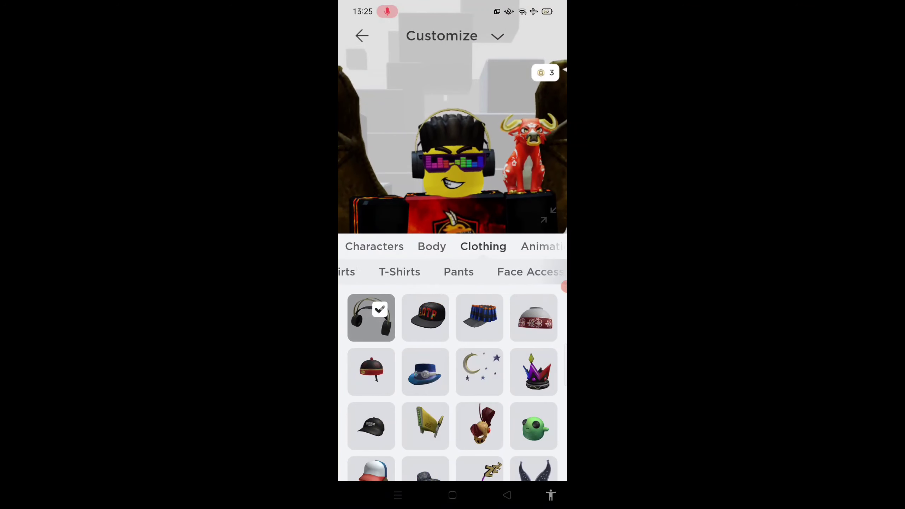
{"action": "left_click", "coordinate": [530, 272]}
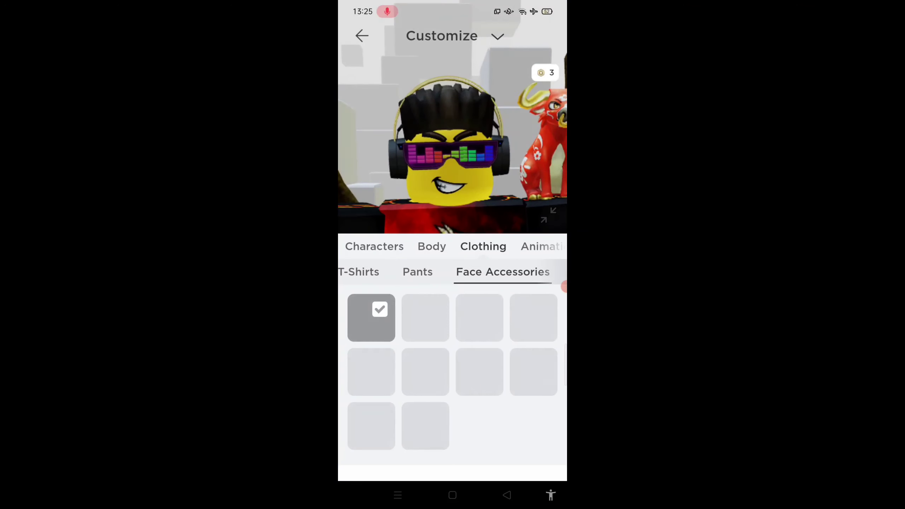
{"action": "left_click", "coordinate": [425, 318]}
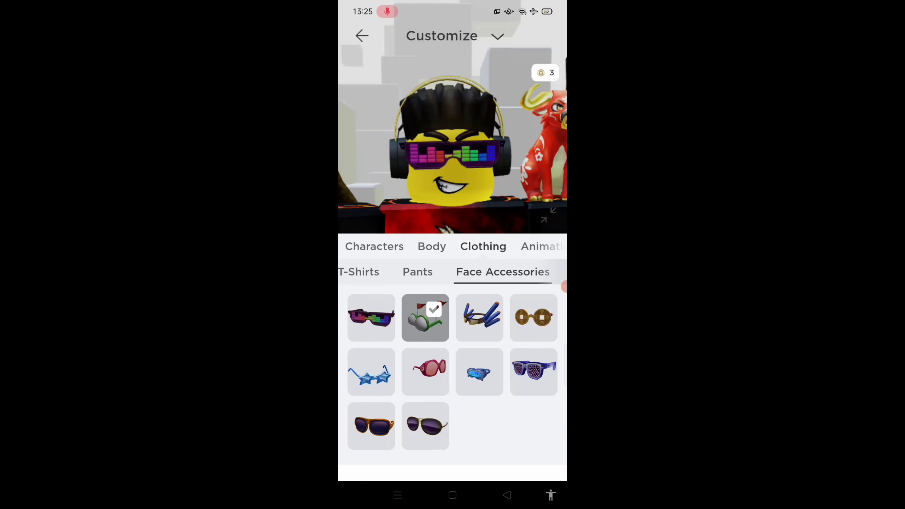
{"action": "left_click", "coordinate": [425, 317]}
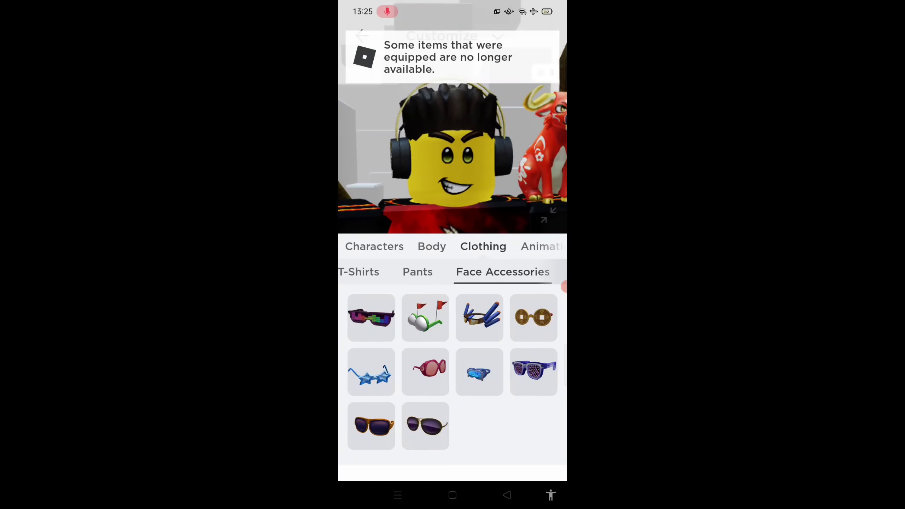
{"action": "left_click", "coordinate": [425, 317]}
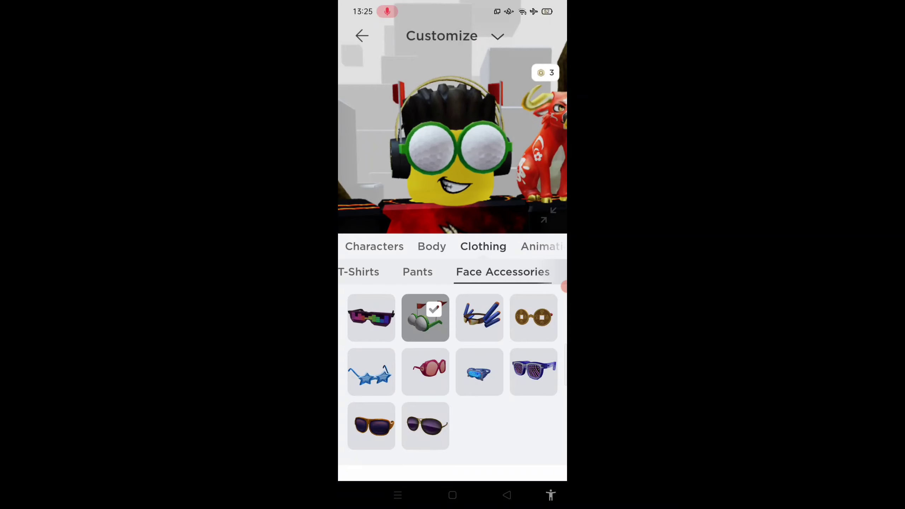
{"action": "left_click", "coordinate": [361, 36]}
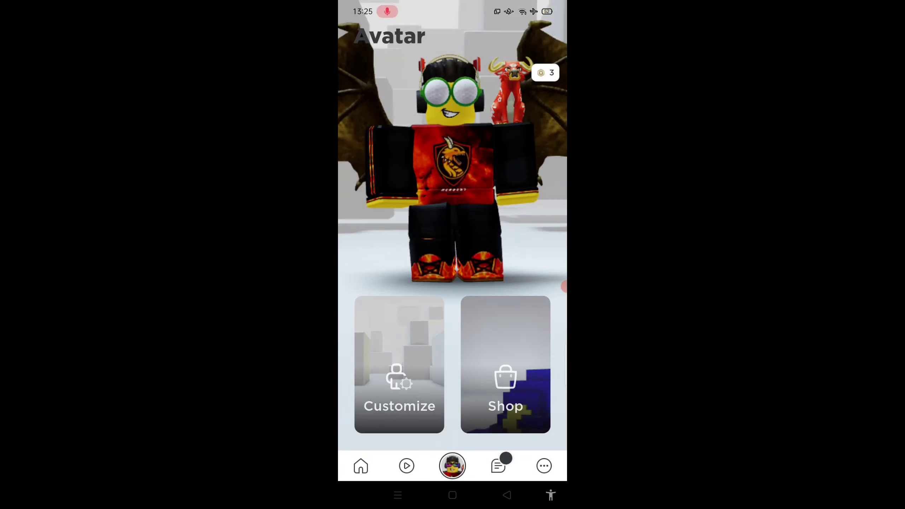